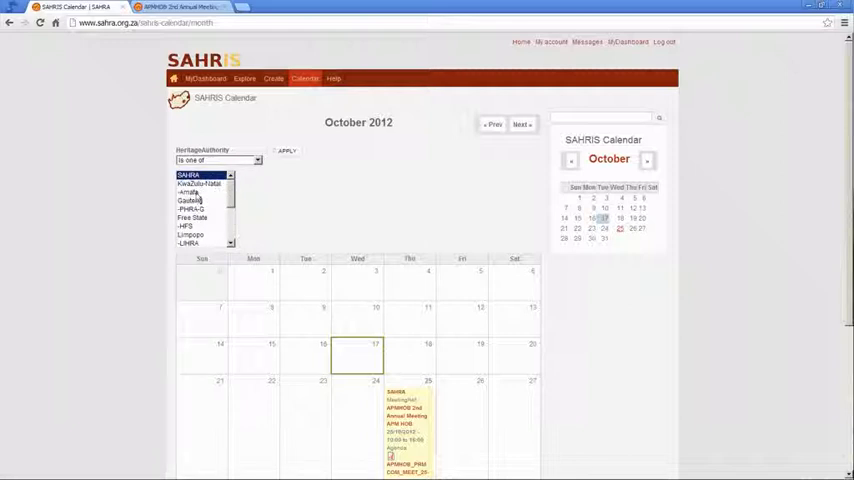
- Filter the calendar to SAHRA, view Thursday 25 October 2012, then return to the month view
left_click(197, 191)
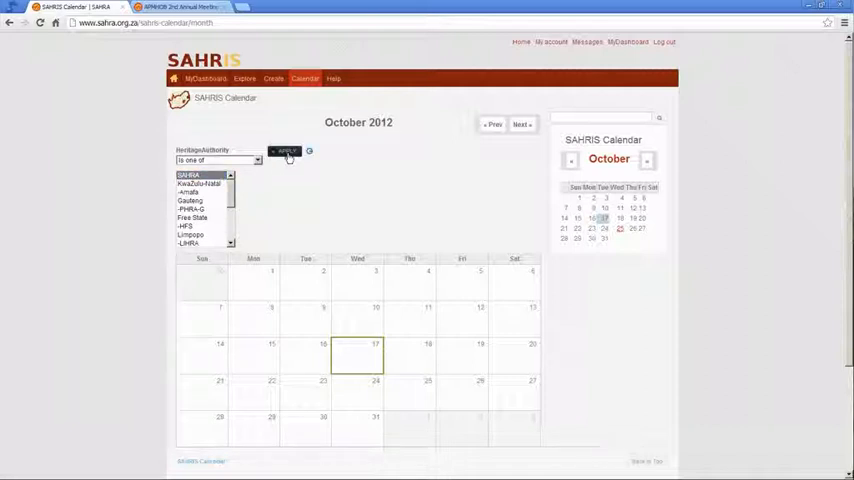
left_click(285, 151)
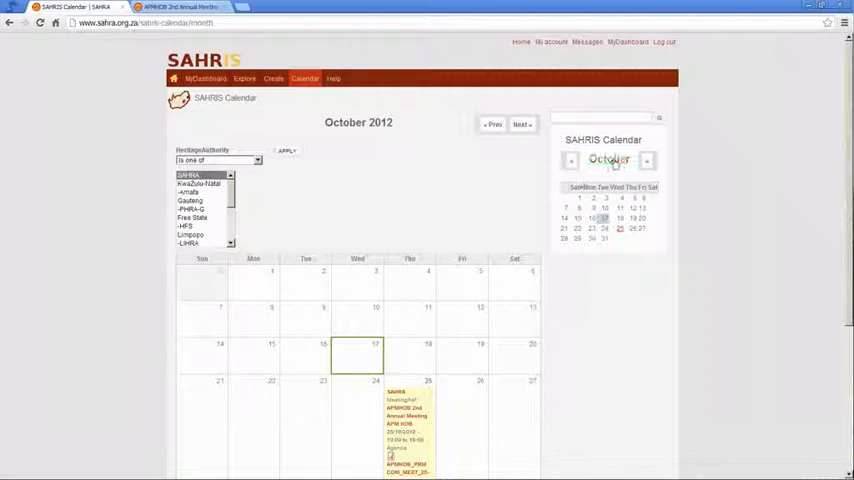
left_click(647, 160)
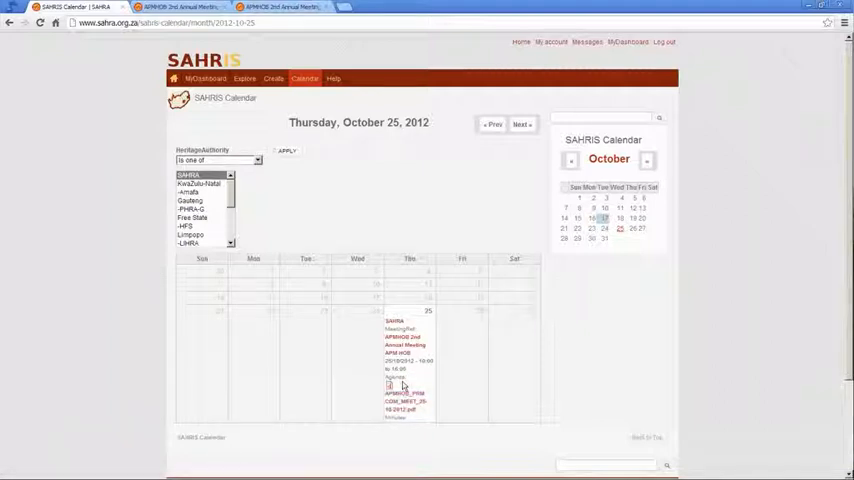
mouse_move(415, 422)
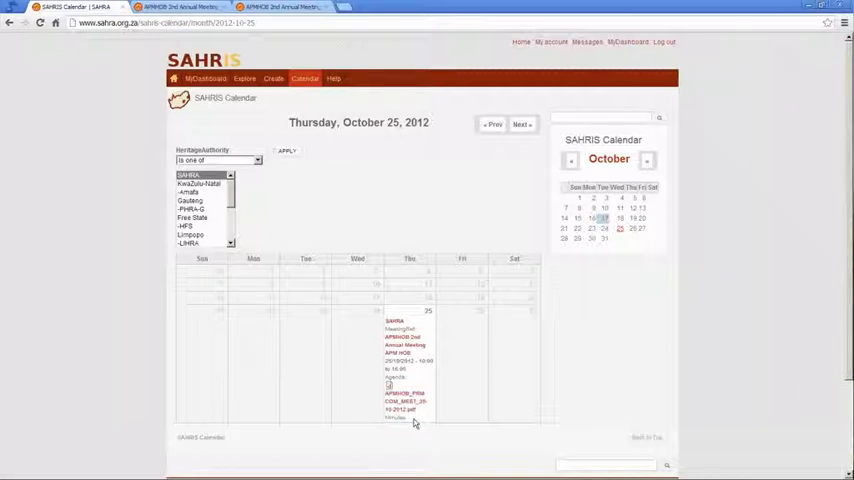
mouse_move(417, 430)
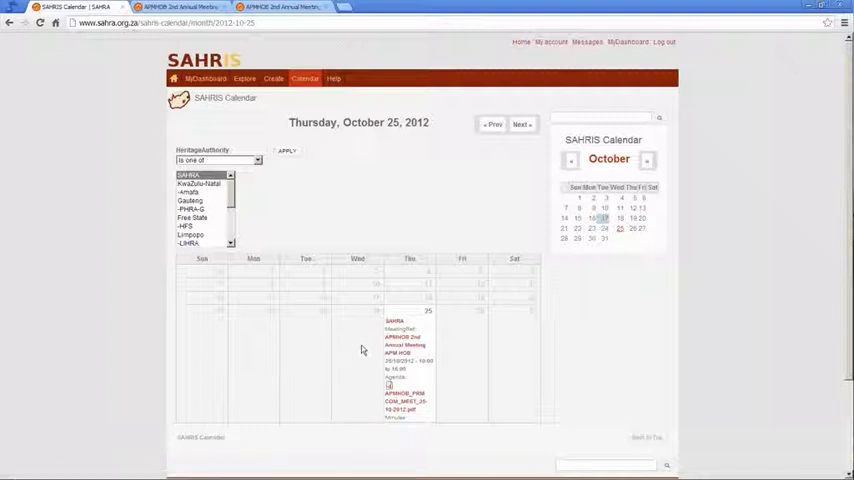
mouse_move(364, 349)
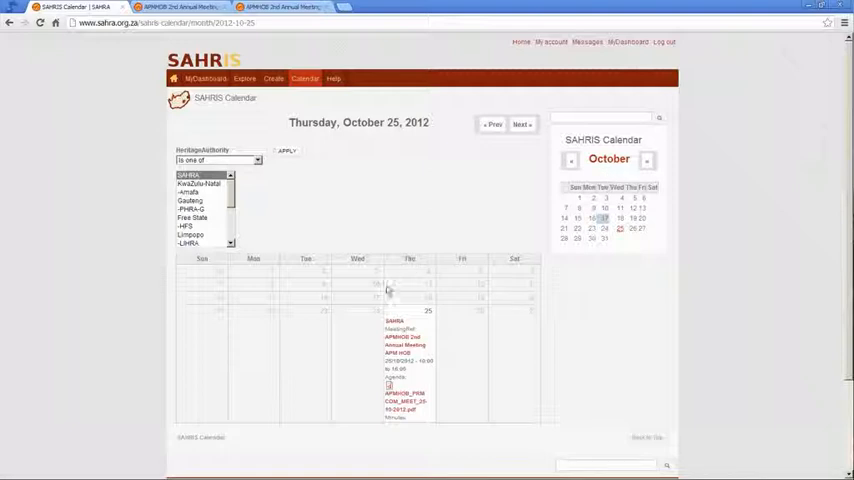
left_click(609, 159)
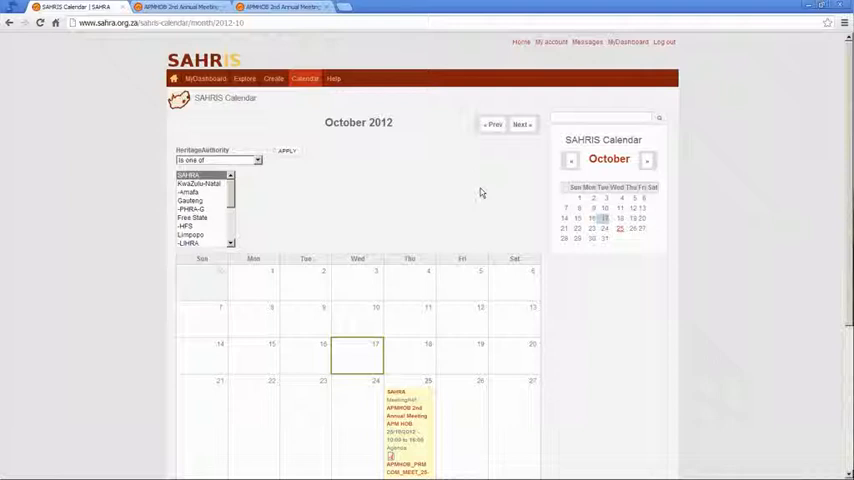
- Scroll down to reveal the full October 2012 grid with the APMHOB meeting on the 25th
scroll("down", 3)
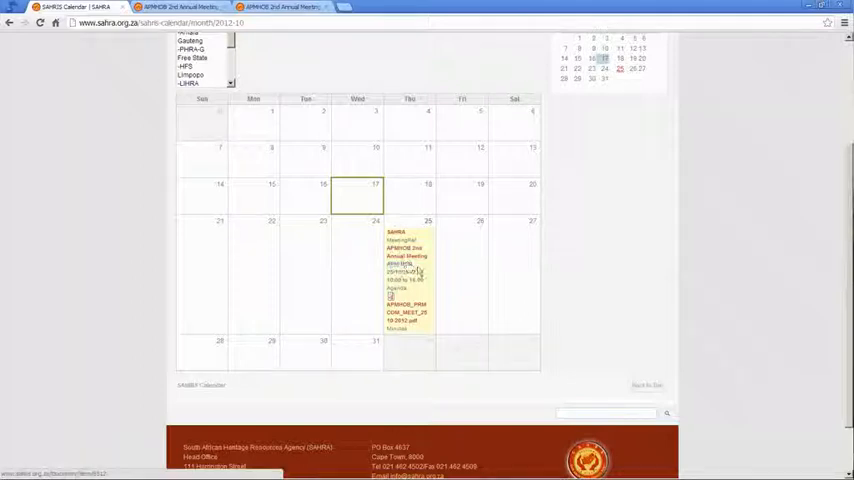
- Open the APMHOB 2nd Annual Meeting page in a new tab, view it, then close it
right_click(407, 266)
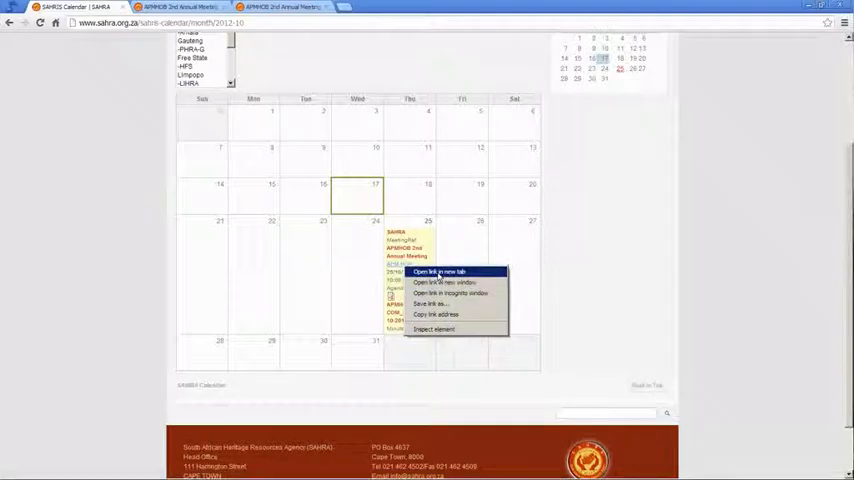
left_click(442, 271)
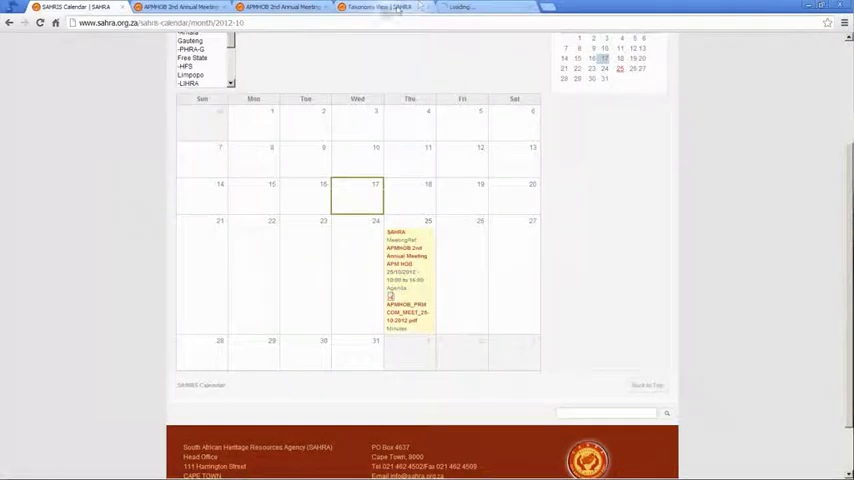
left_click(480, 7)
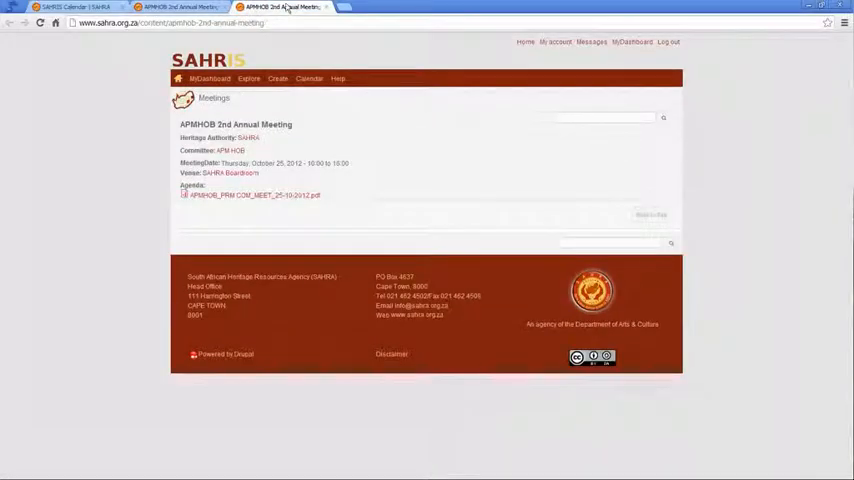
left_click(180, 7)
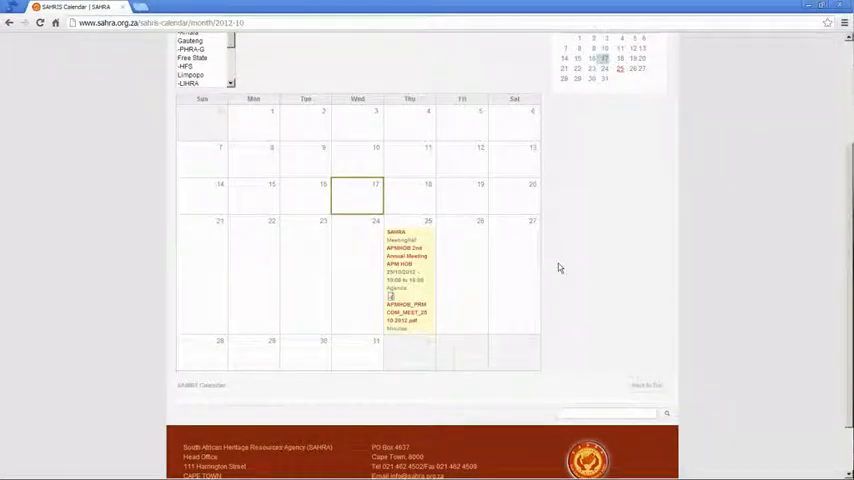
mouse_move(508, 251)
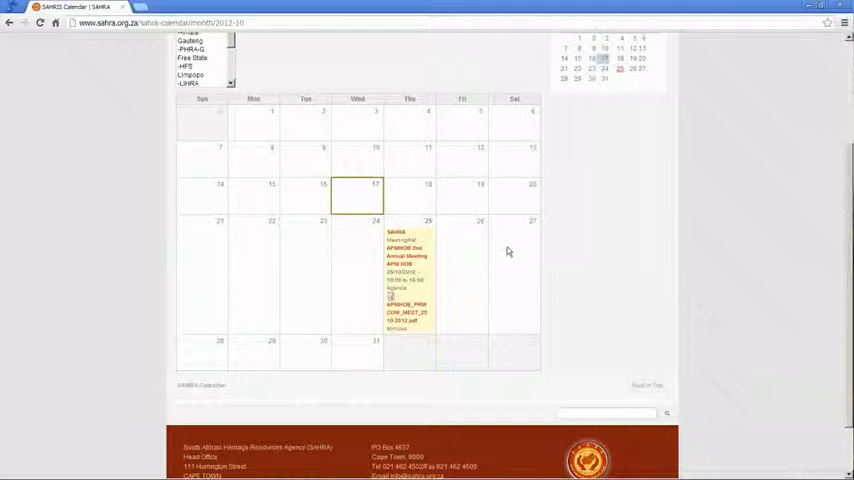
mouse_move(500, 278)
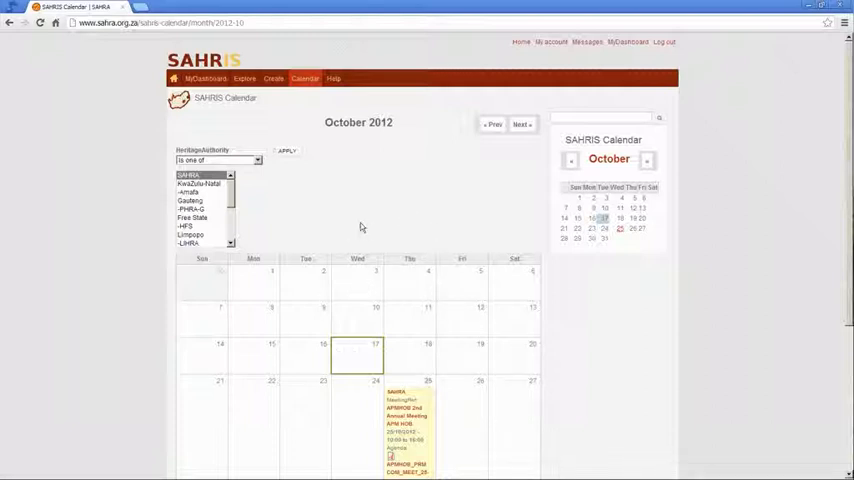
mouse_move(420, 297)
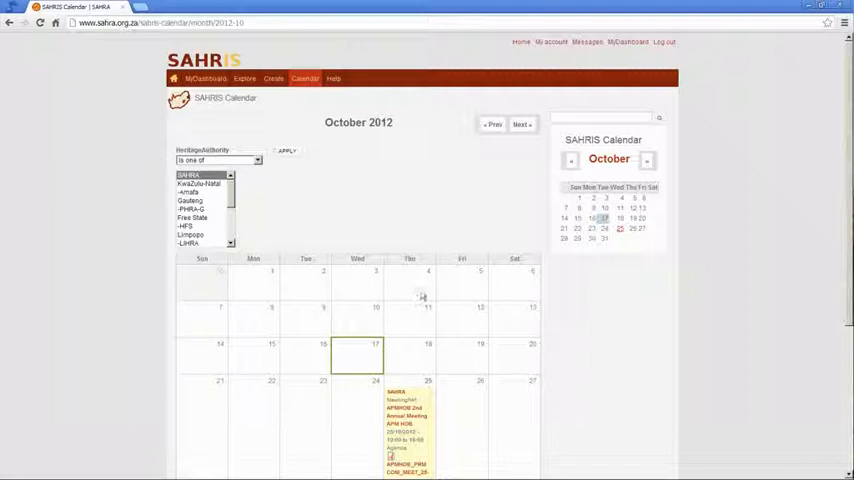